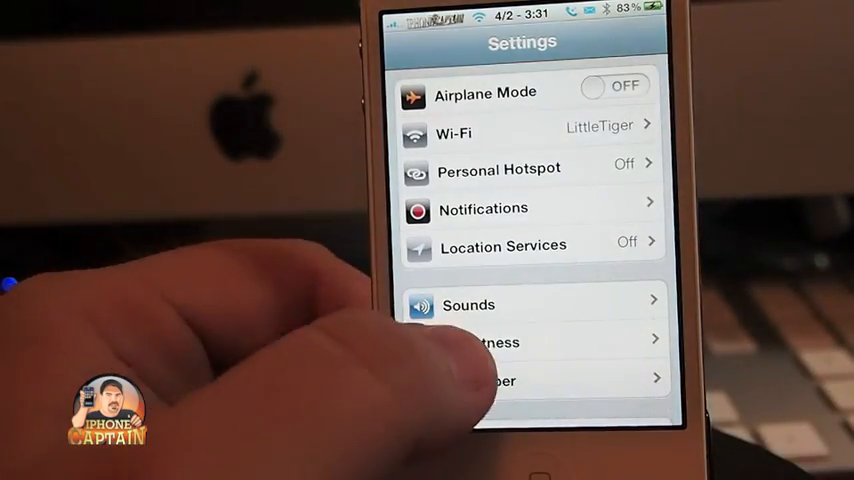
{"action": "scroll", "scroll_direction": "down", "scroll_amount": 3}
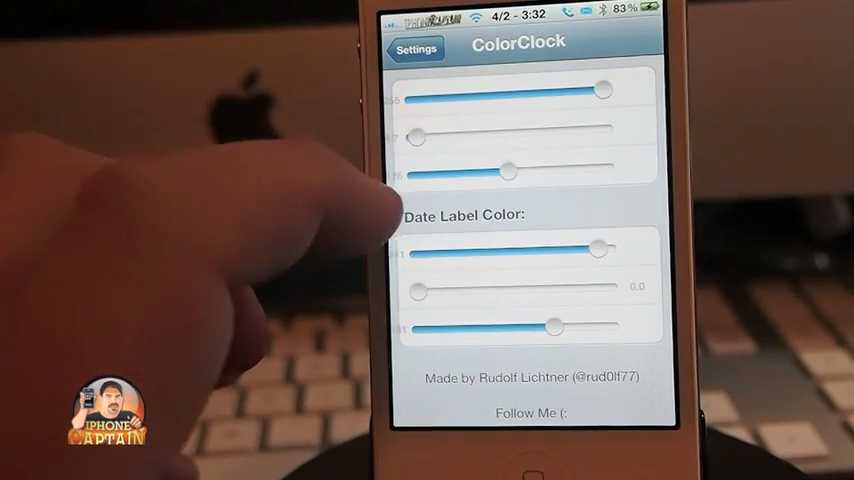
{"action": "scroll", "scroll_direction": "down", "scroll_amount": 3}
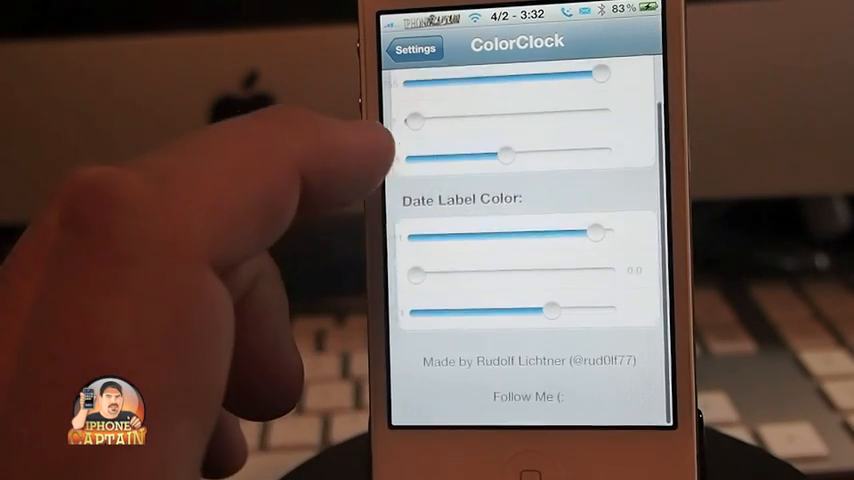